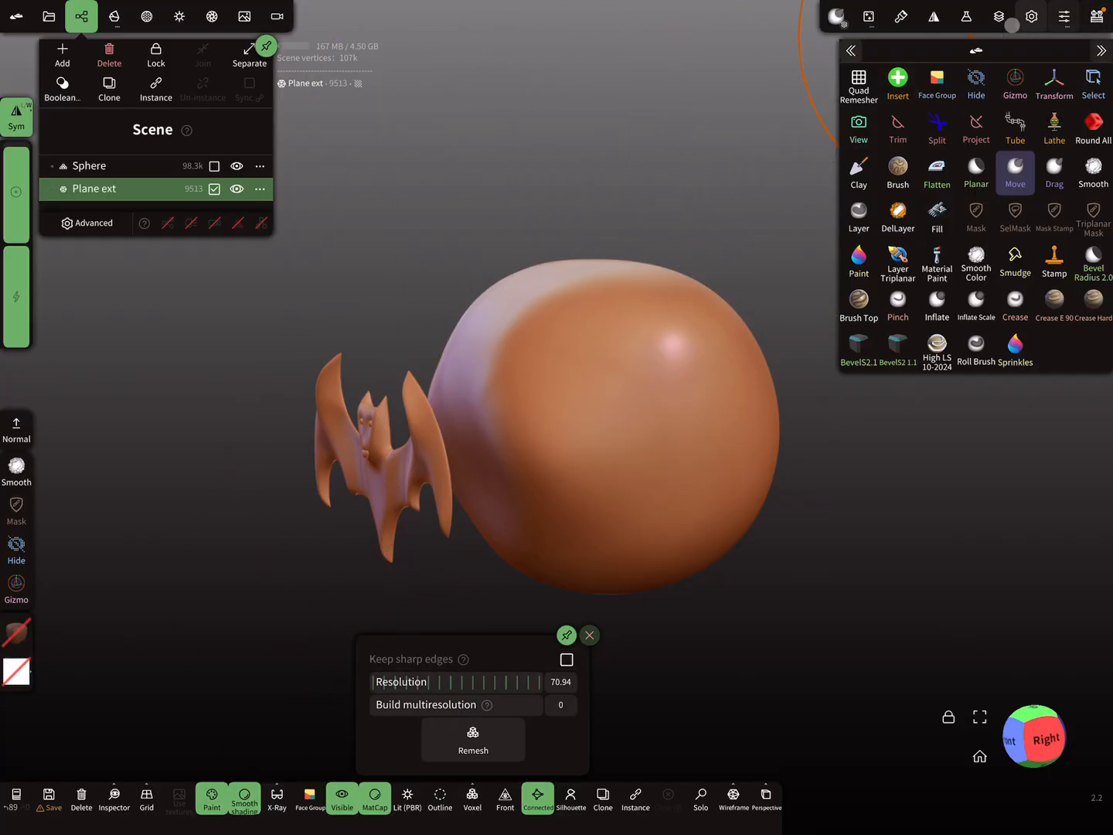
- Snap the camera to the right-side view so the bat plane appears edge-on beside the sphere
click(998, 16)
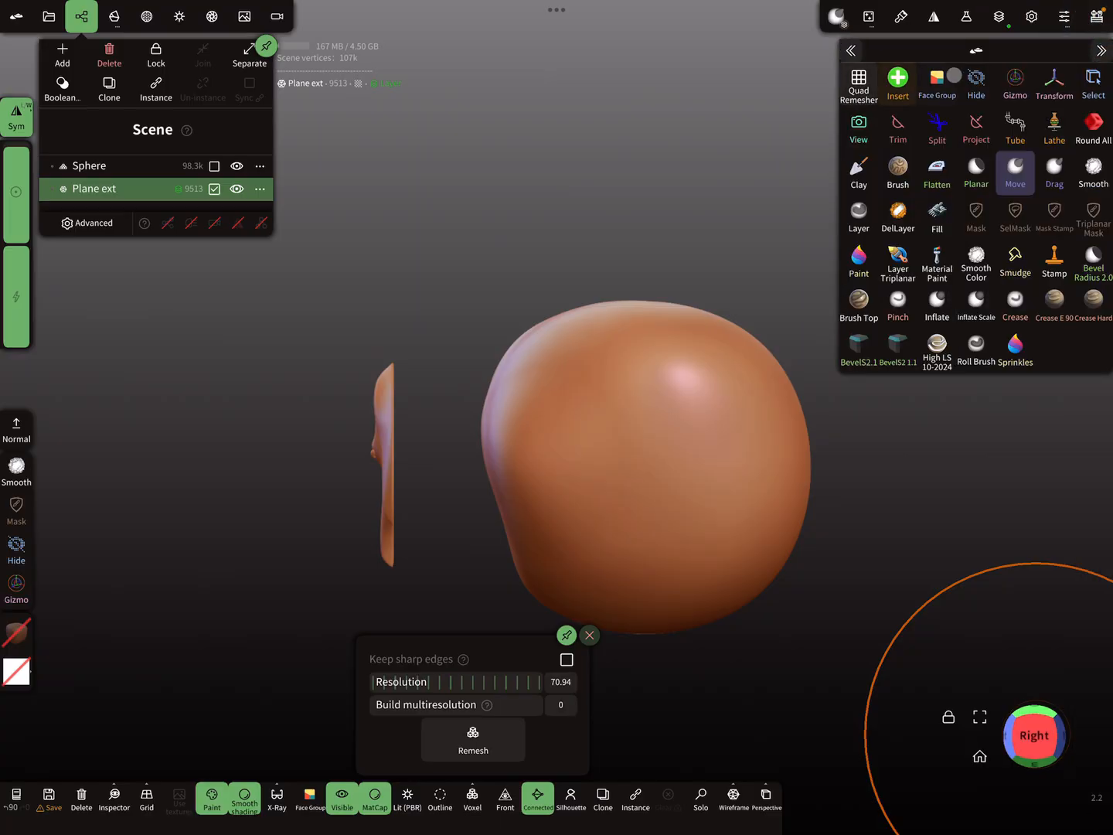
- Show the layers panel of the Plane ext bat mesh
click(936, 127)
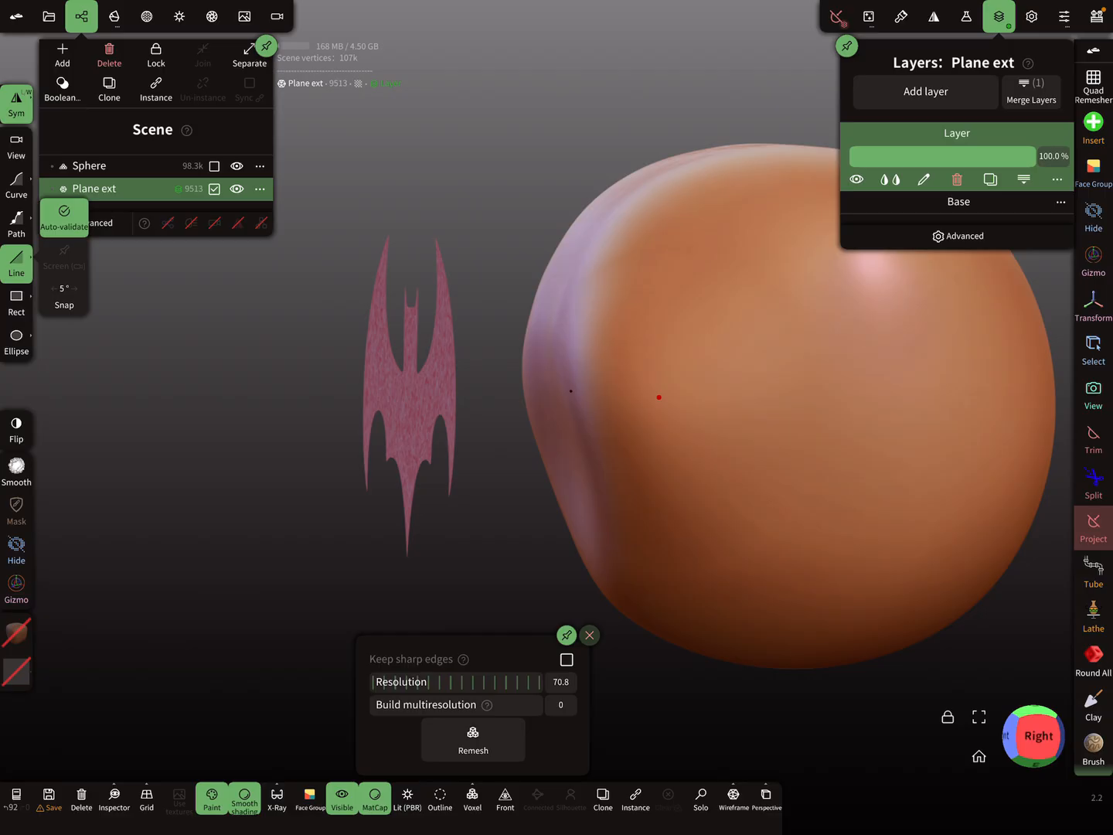
- Add a second layer to Plane ext, then bring up the Reproject → Vertex settings under Topology > Misc
click(924, 91)
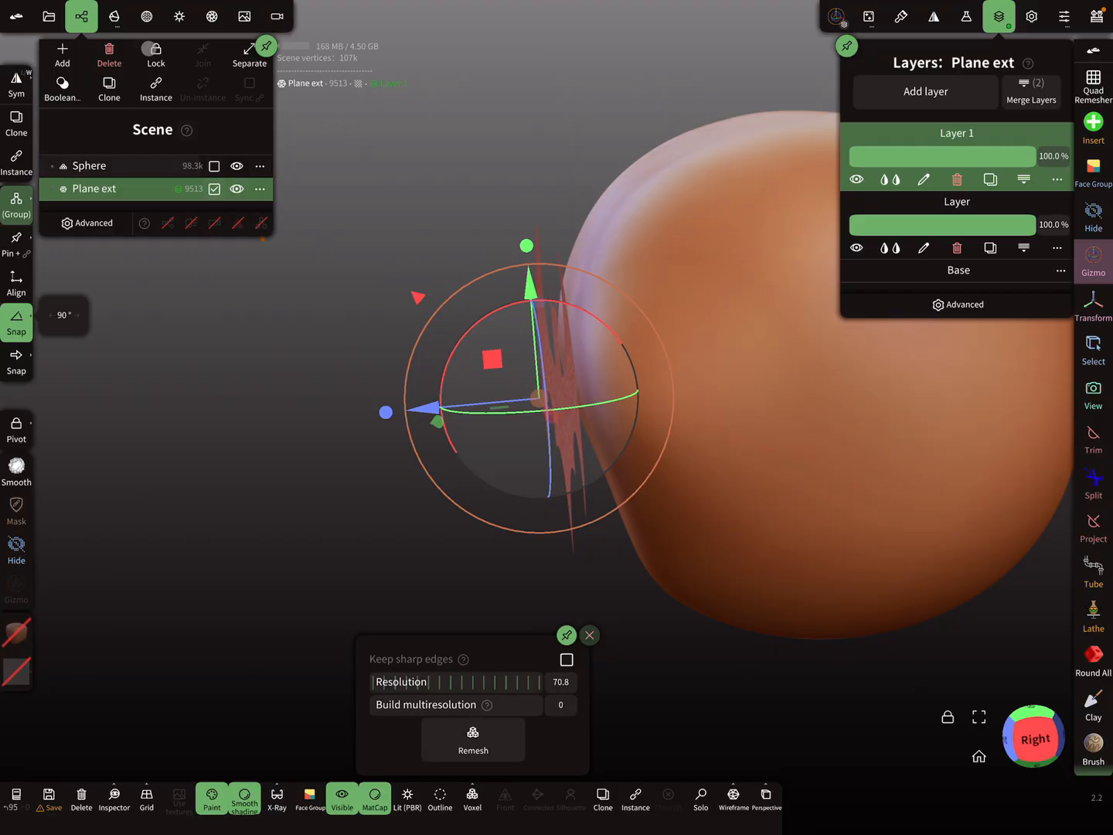
click(115, 16)
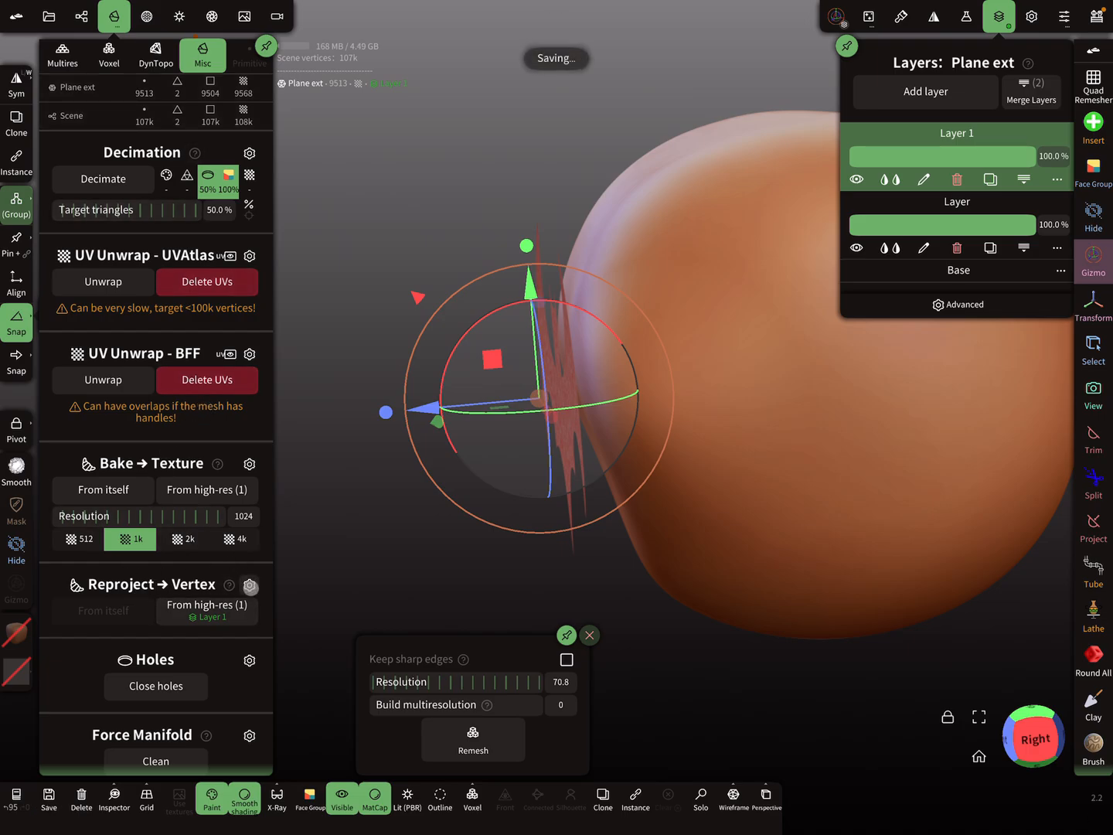
click(251, 584)
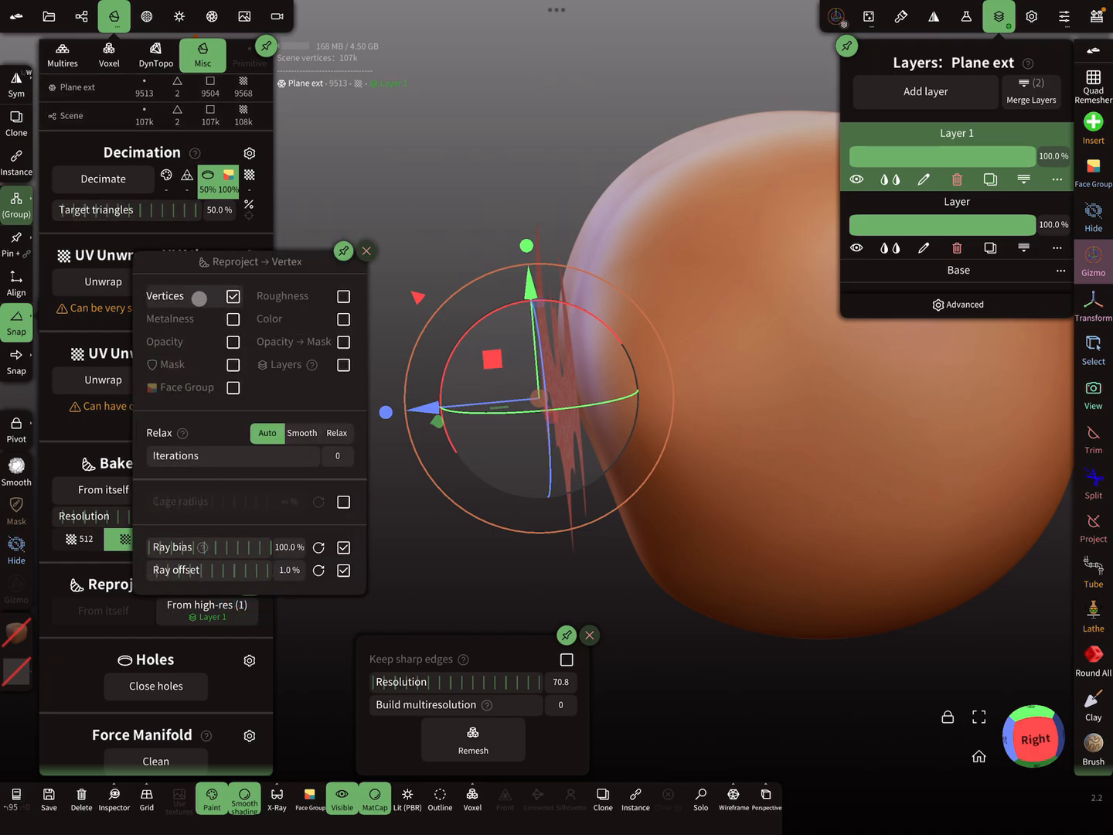